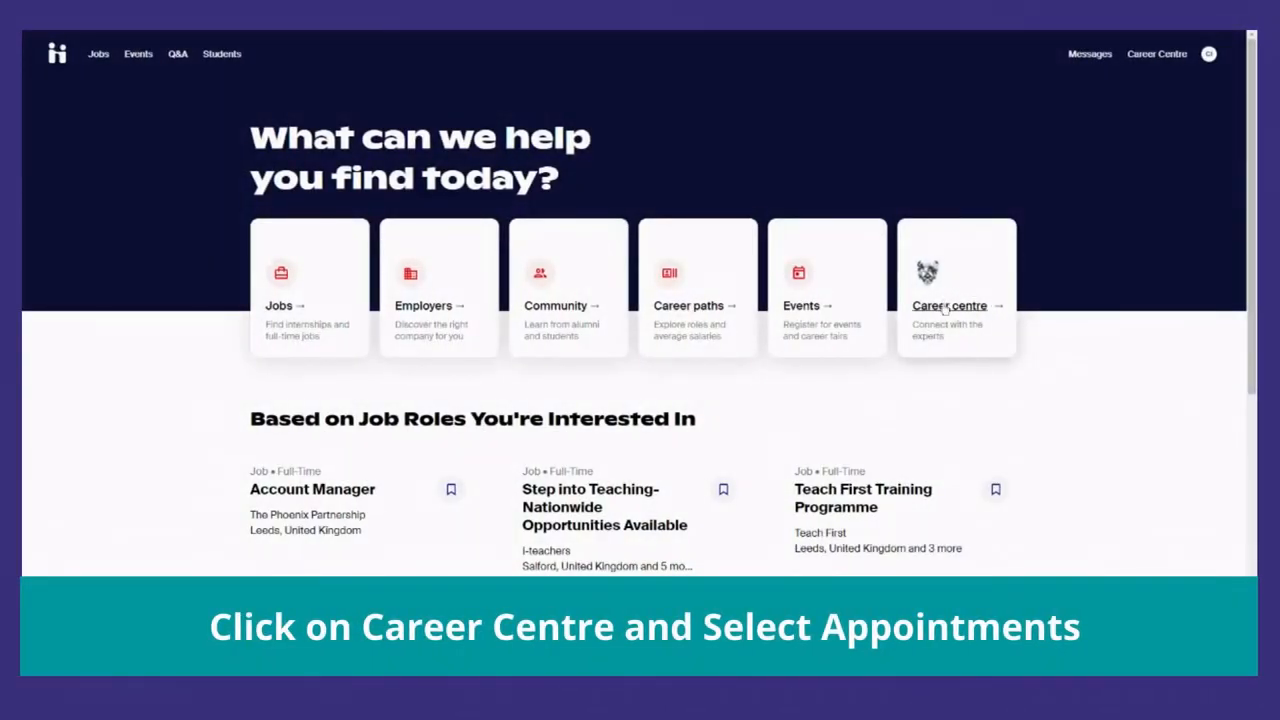
- Go to the University of York Career Centre and open its Appointments page
left_click(949, 305)
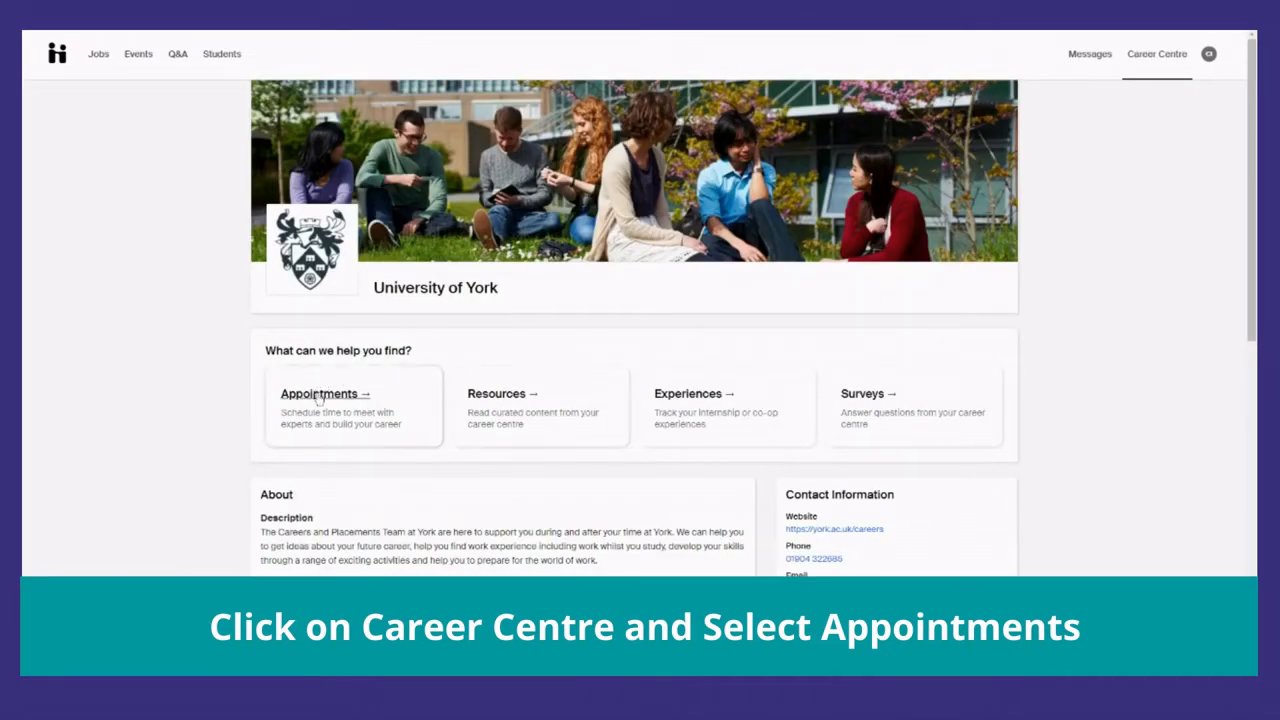
left_click(320, 393)
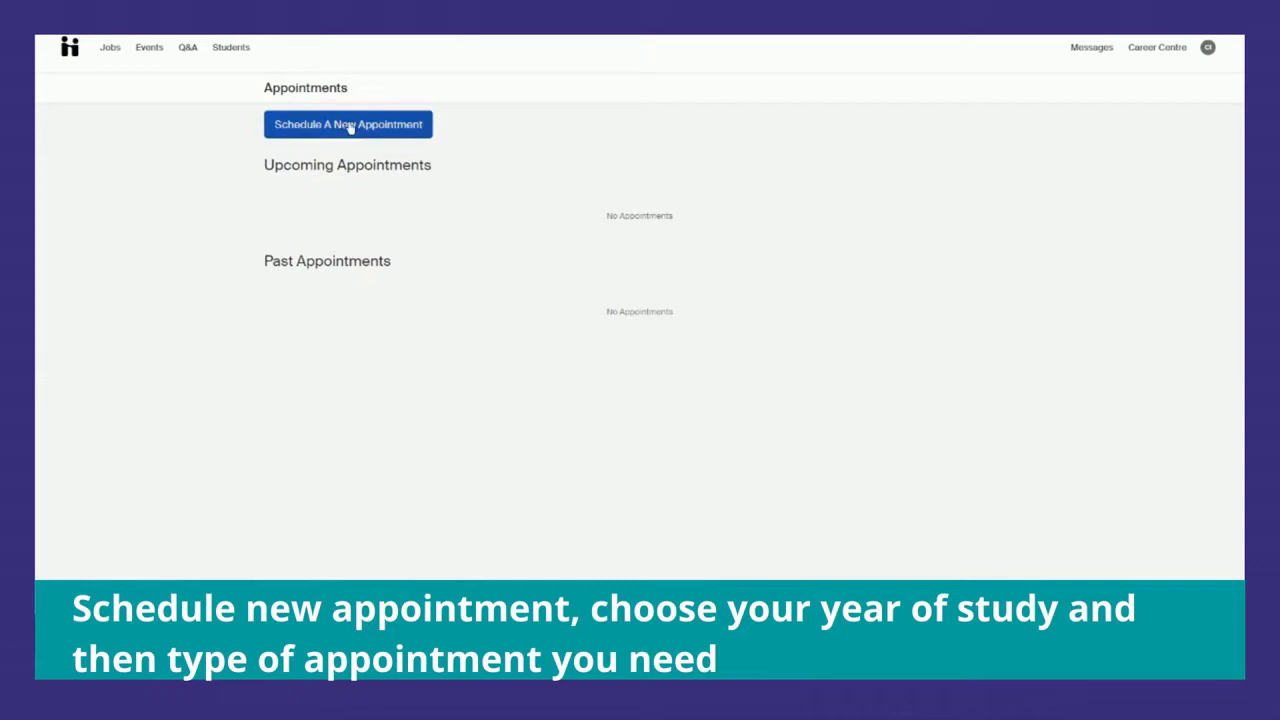
- Schedule a new appointment and choose Careers Advice as the type
left_click(347, 124)
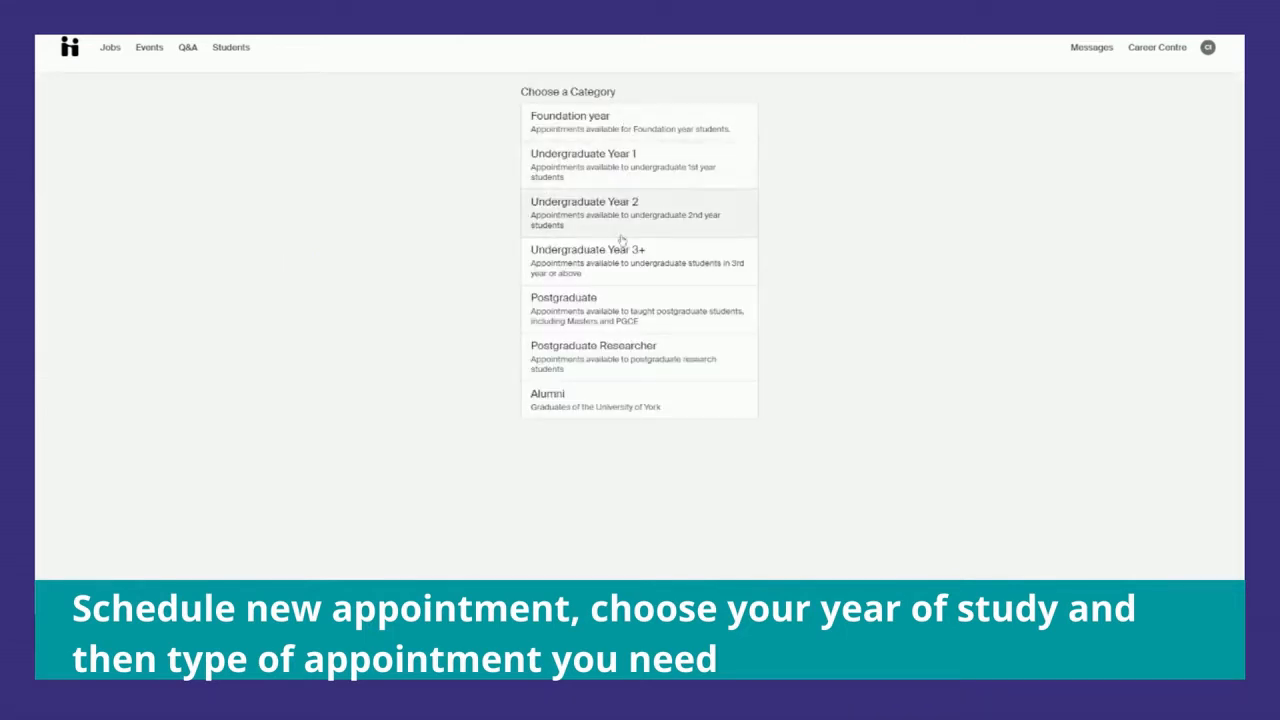
mouse_move(620, 255)
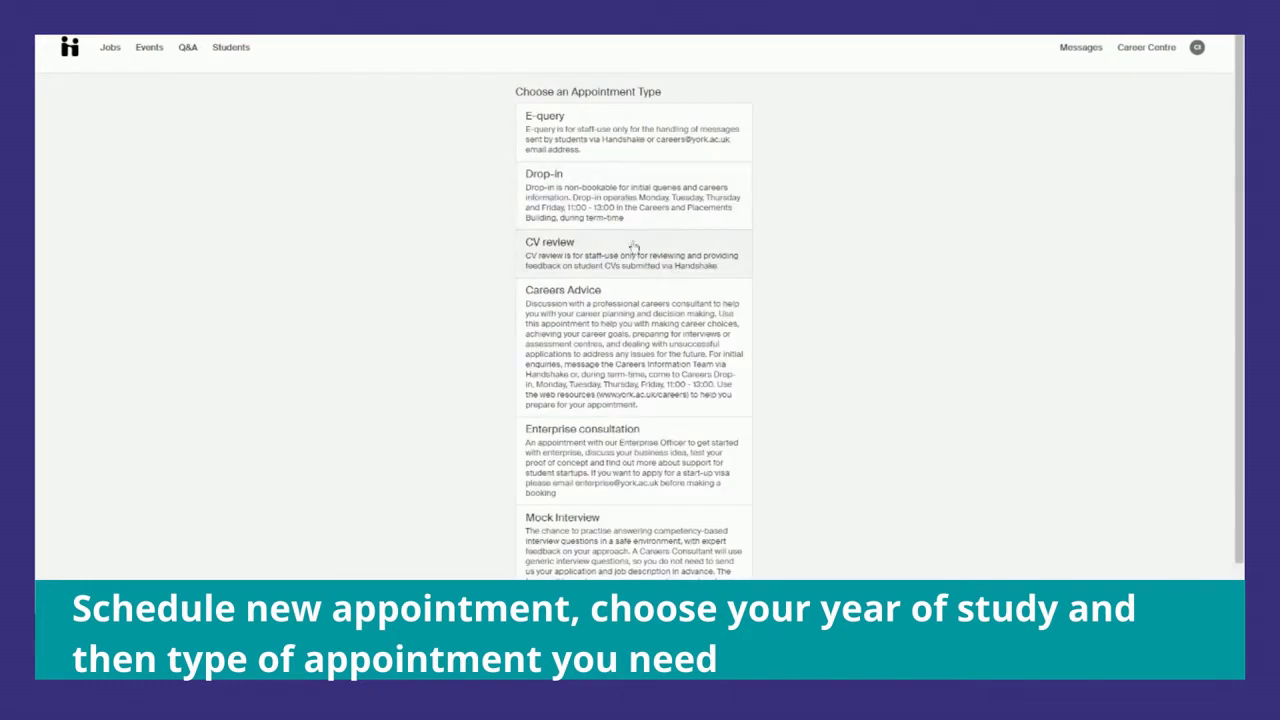
mouse_move(642, 331)
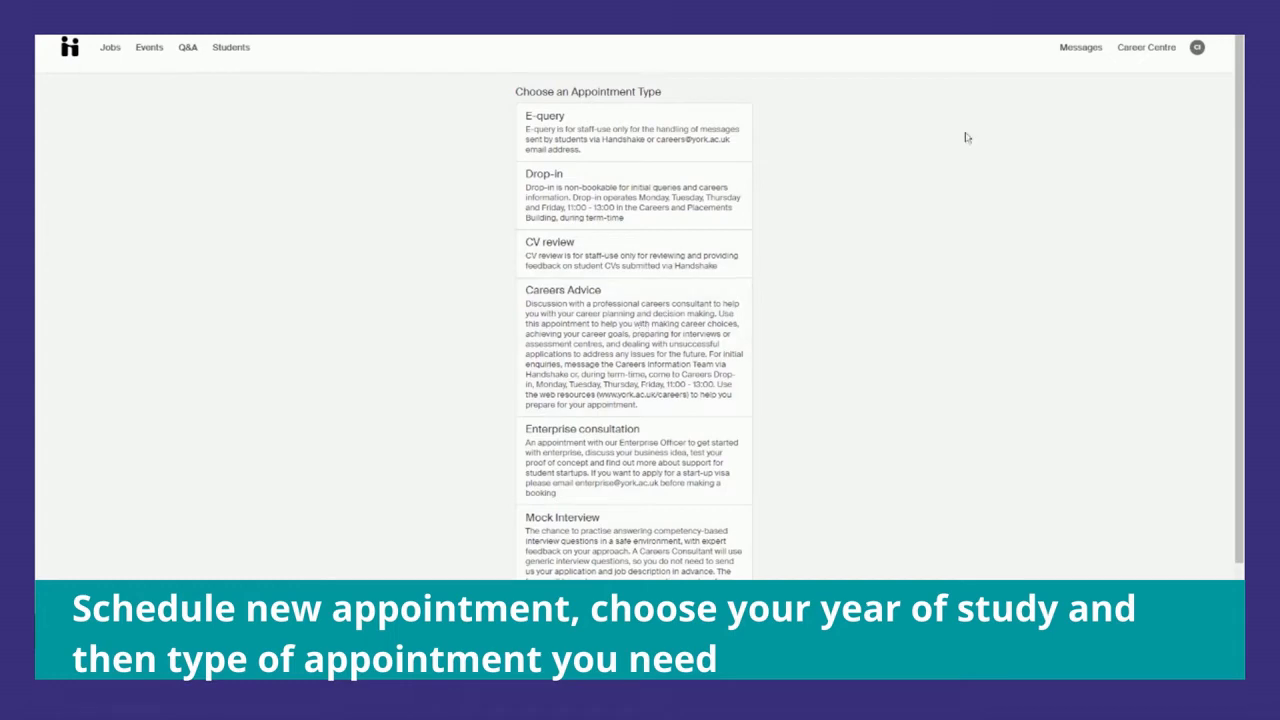
left_click(562, 290)
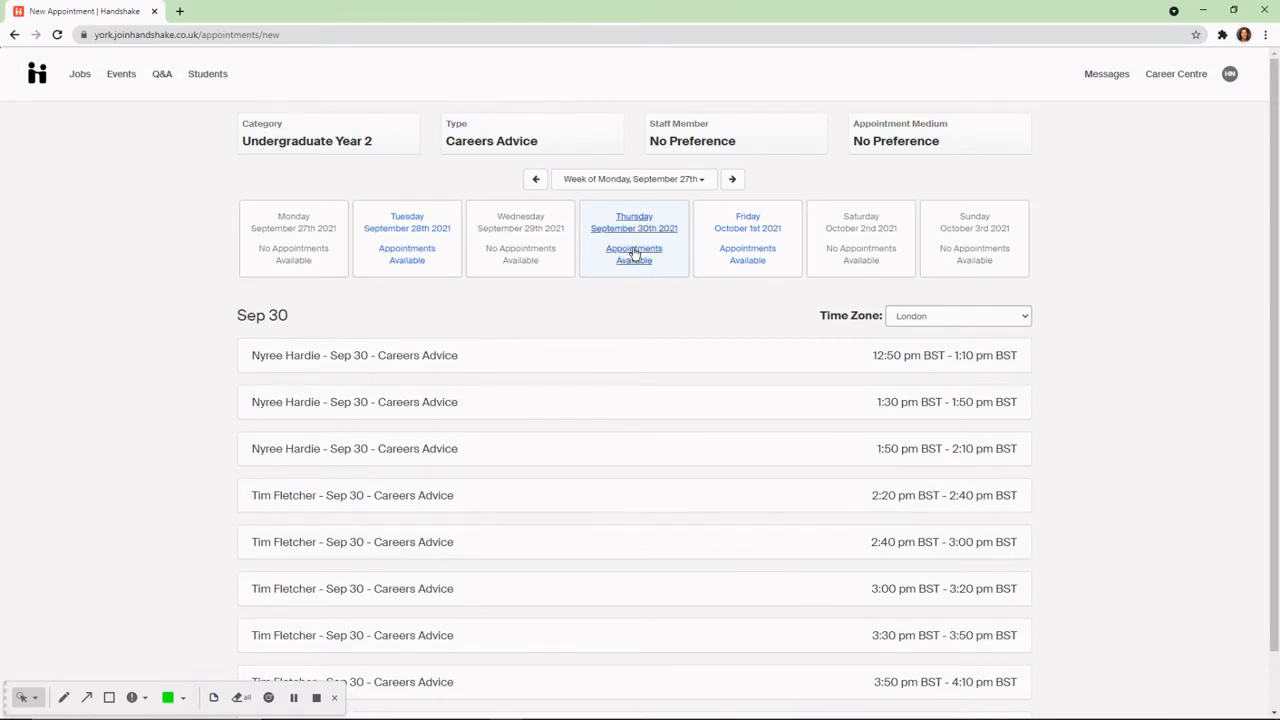
- Show Thursday 30 September's slots, with no staff preference and Video Call as medium
left_click(639, 254)
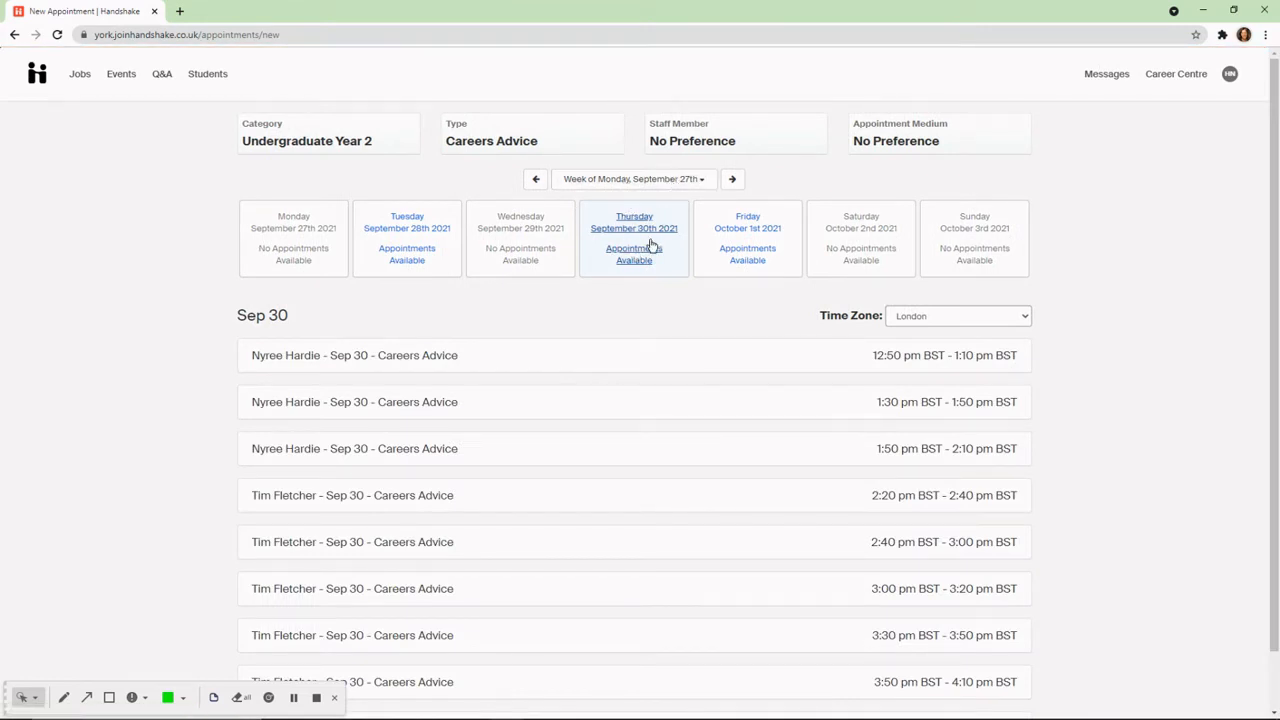
mouse_move(367, 134)
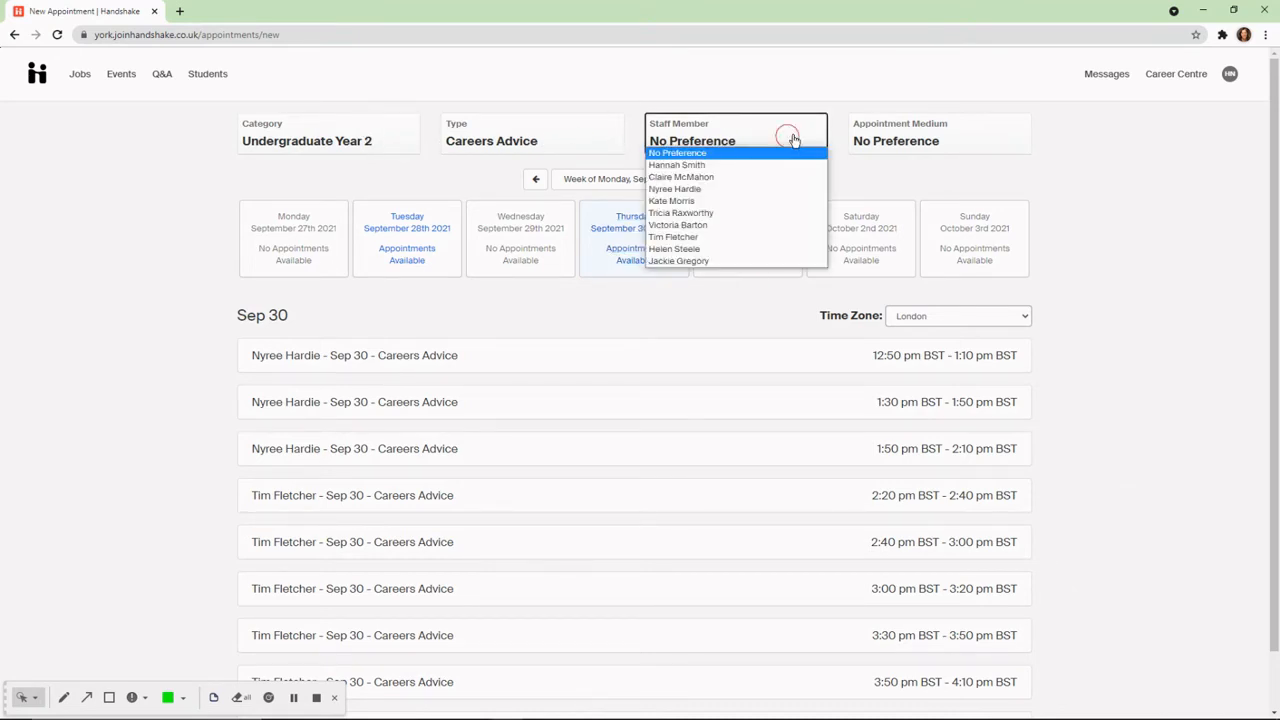
left_click(937, 140)
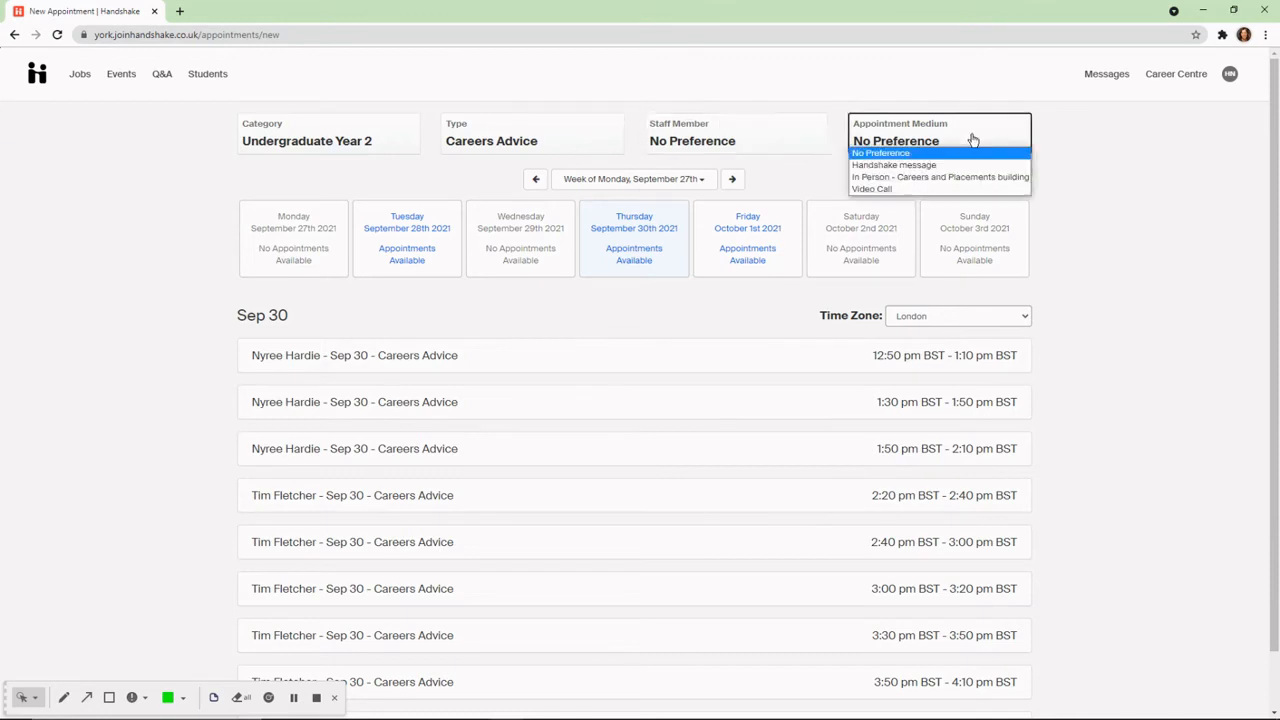
left_click(938, 177)
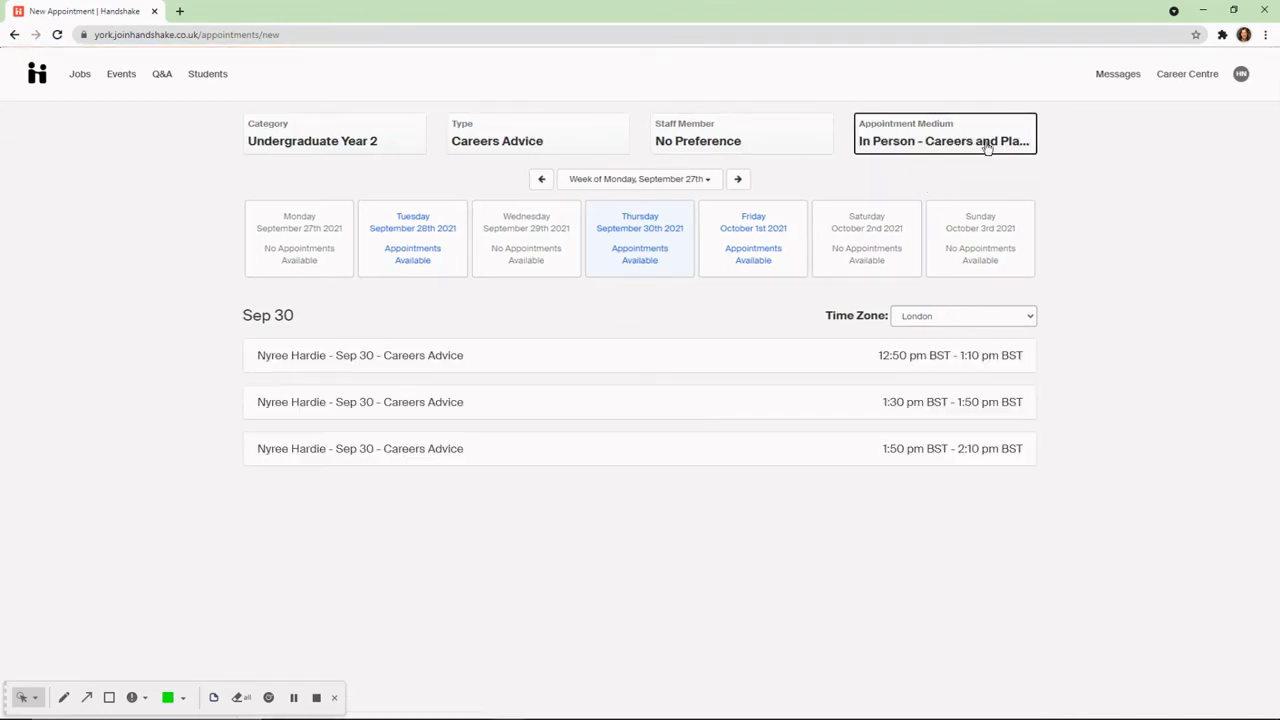
left_click(945, 140)
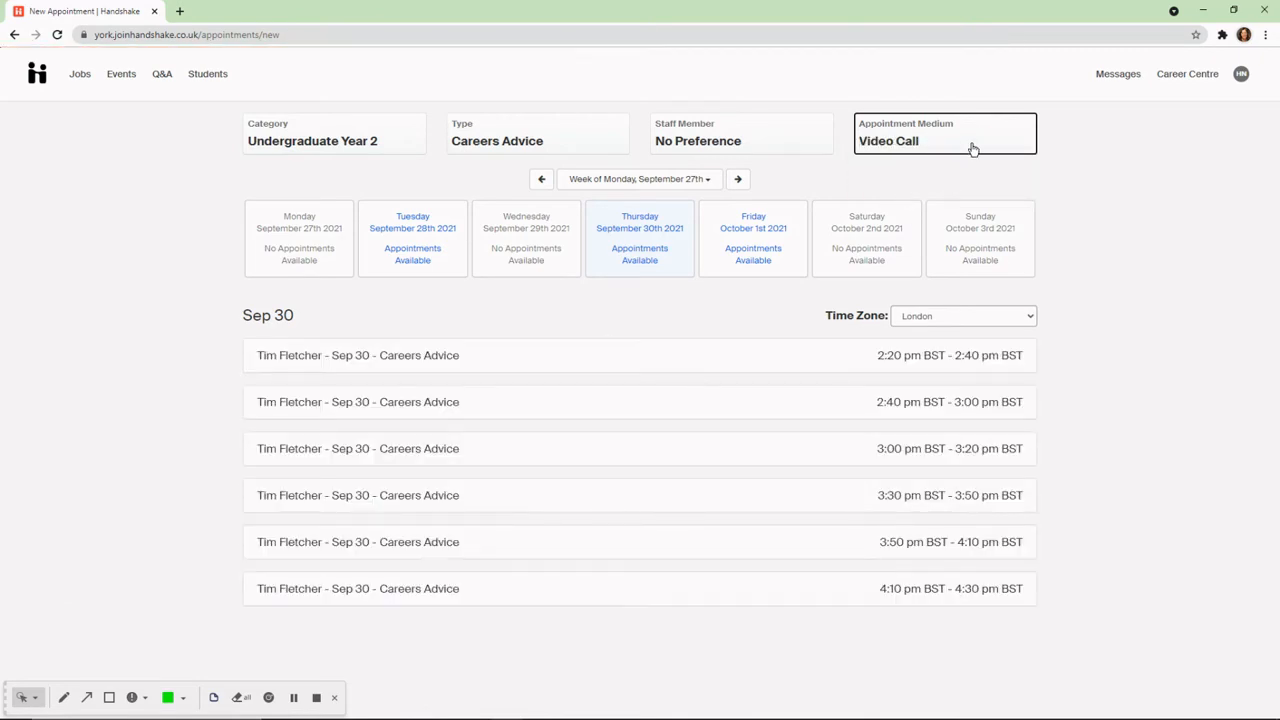
left_click(944, 140)
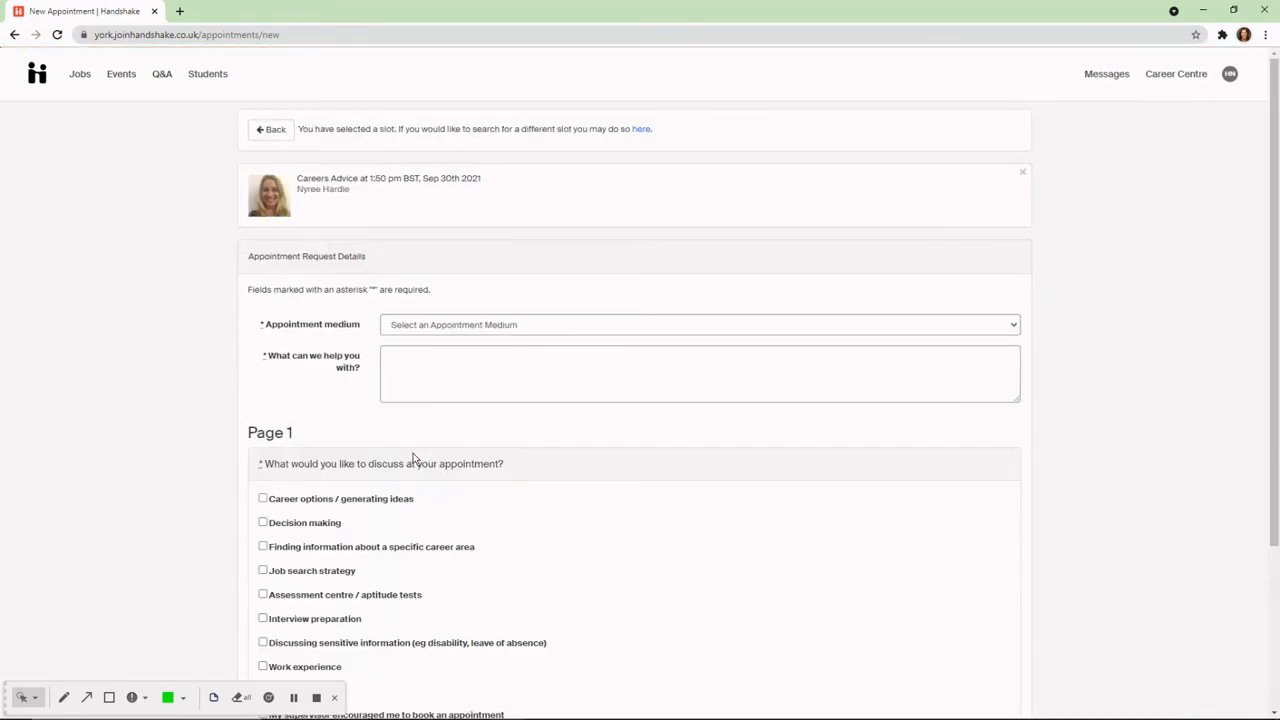
- Scroll through the Appointment Request Details form for the 1:50 pm slot
scroll("down", 3)
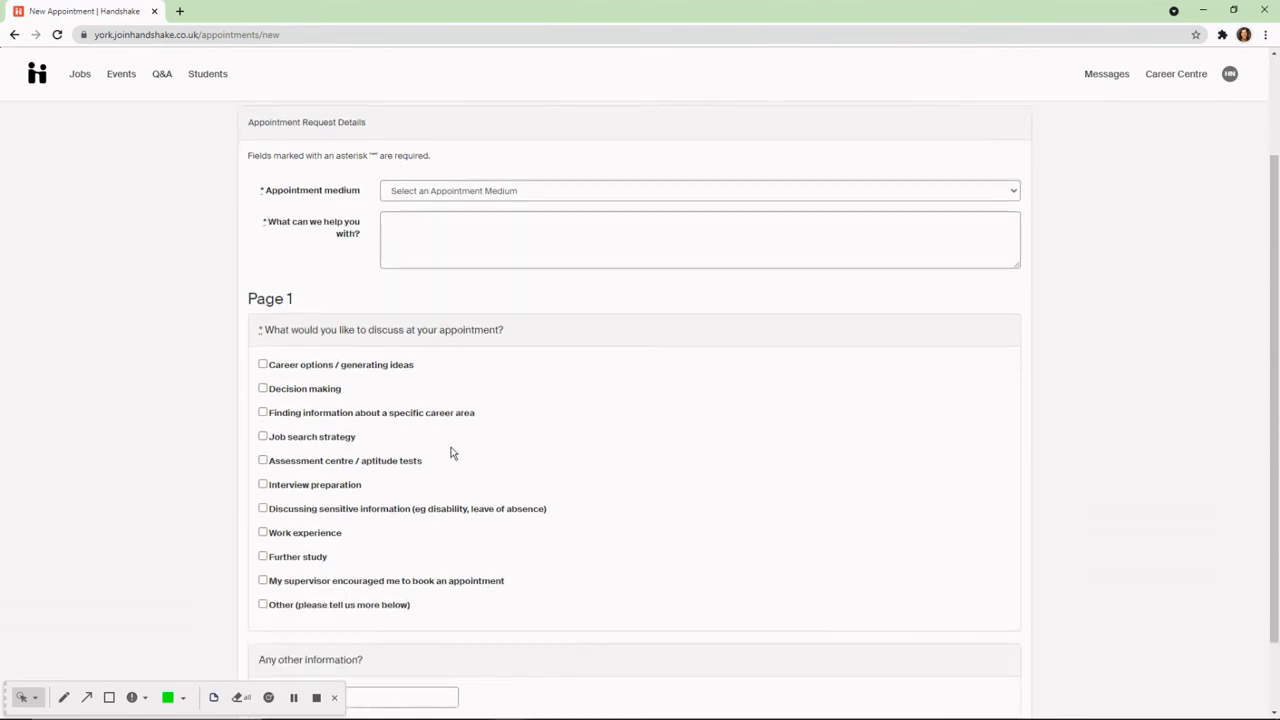
scroll("down", 3)
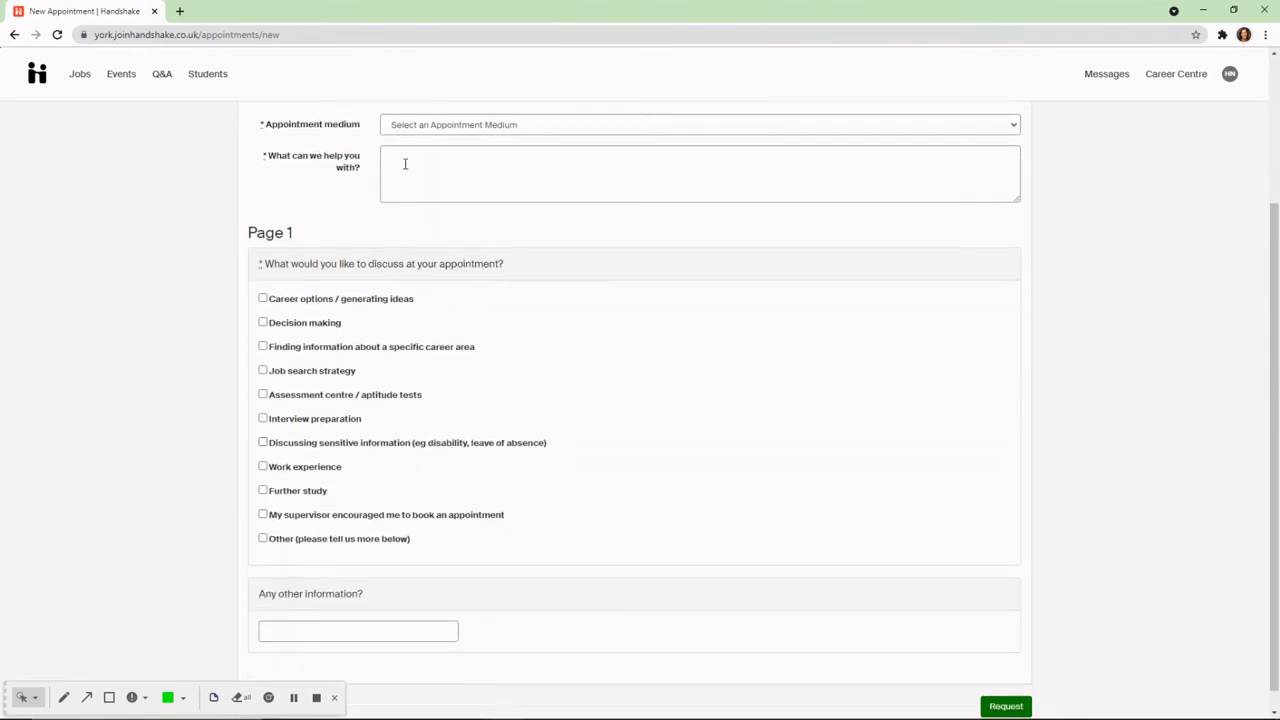
mouse_move(476, 161)
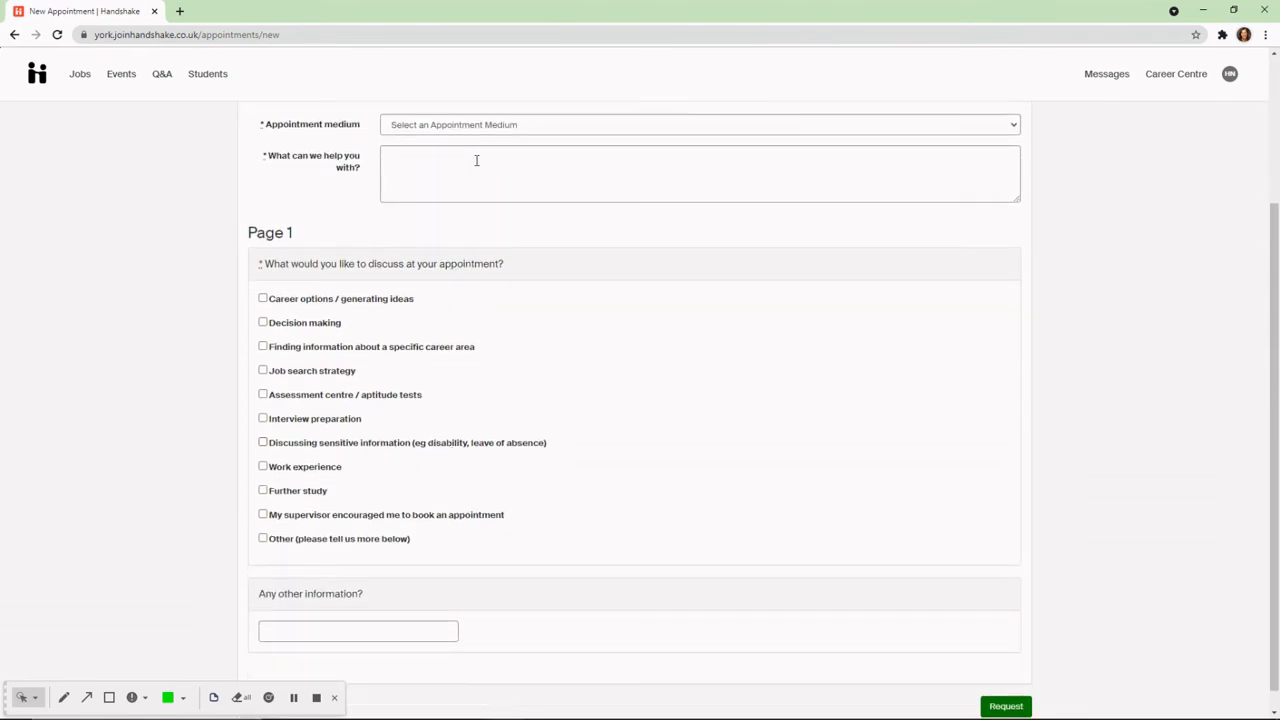
mouse_move(360, 207)
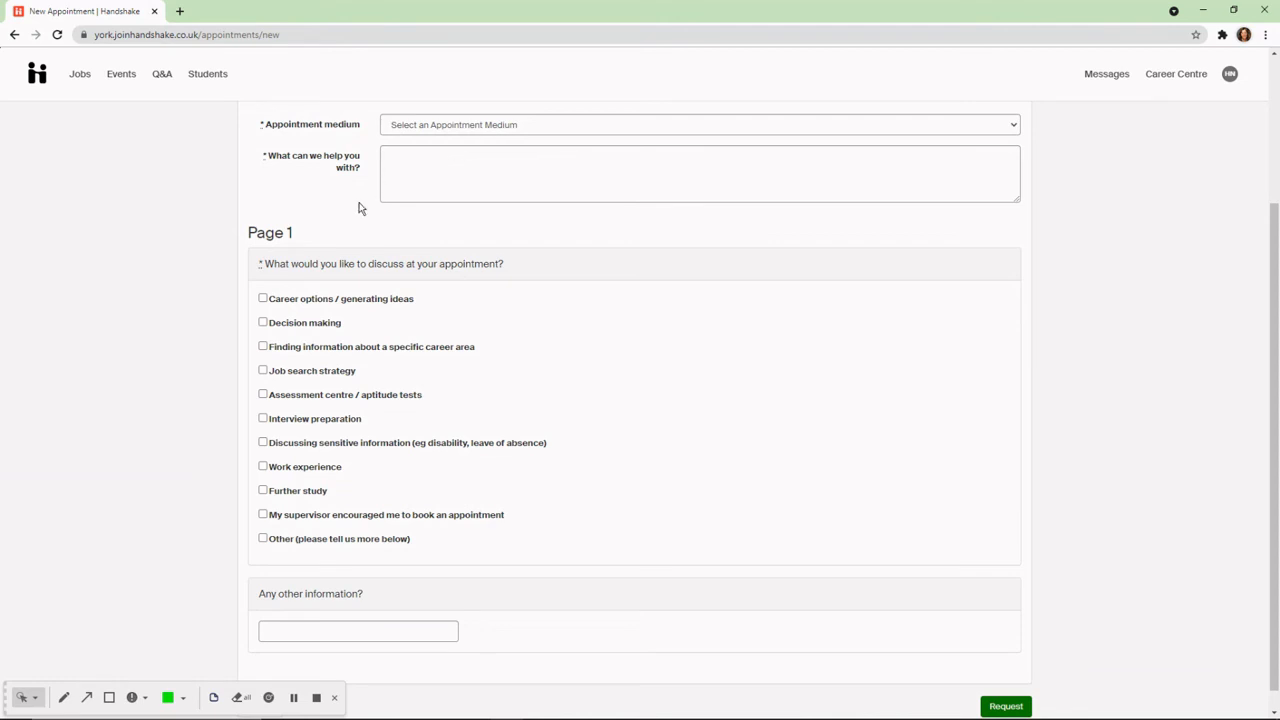